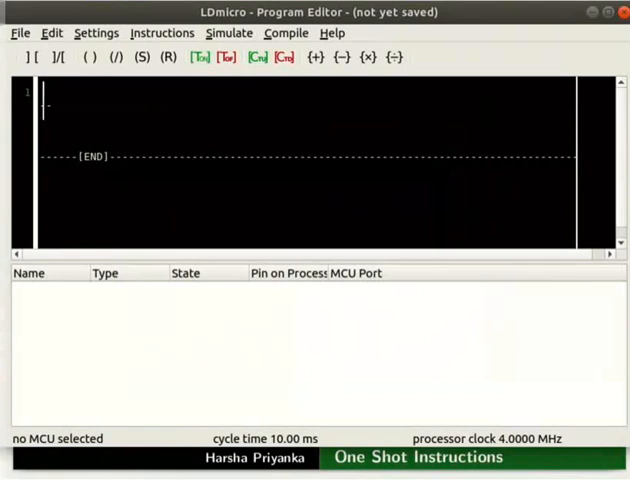
- Insert contact Xswitch, a one-shot rising element and coil YLED into the rung
left_click(162, 33)
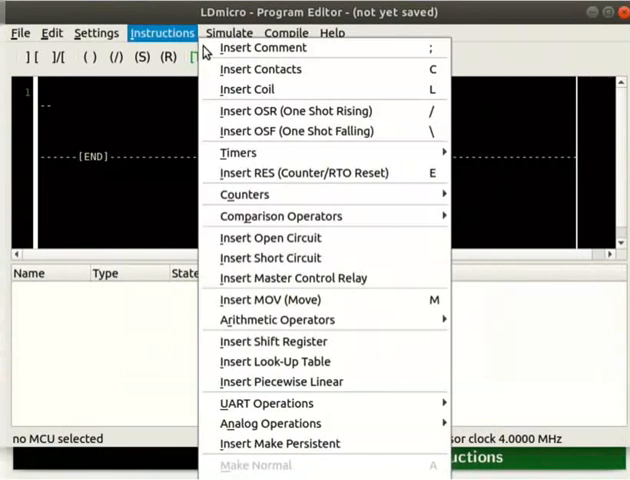
left_click(260, 68)
type("switch")
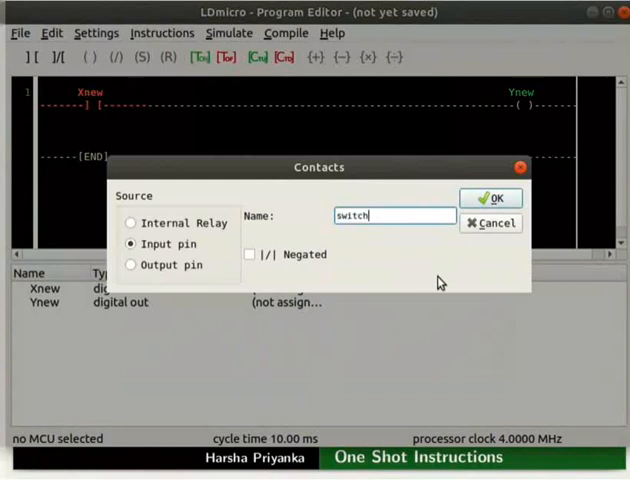
left_click(489, 197)
type("LED")
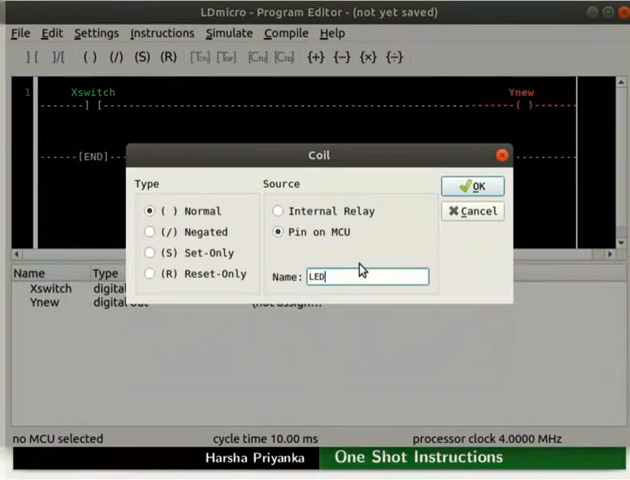
left_click(162, 32)
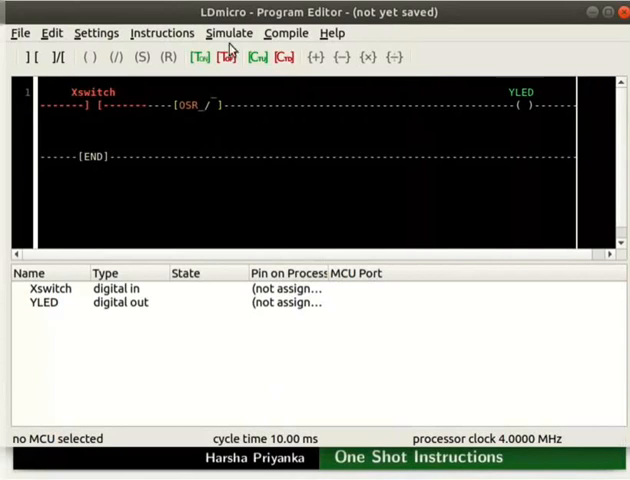
left_click(228, 33)
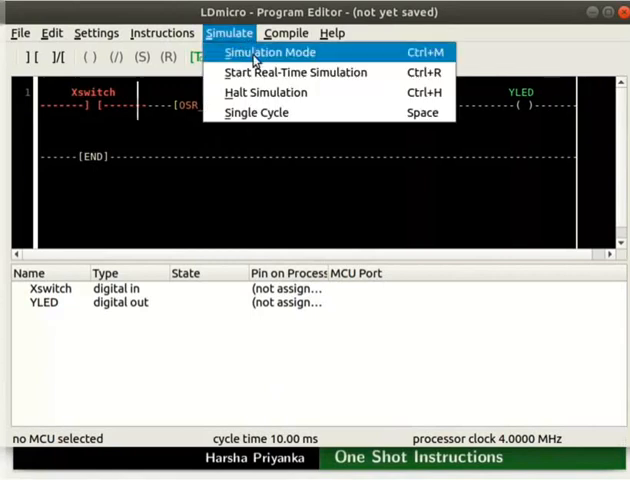
left_click(269, 52)
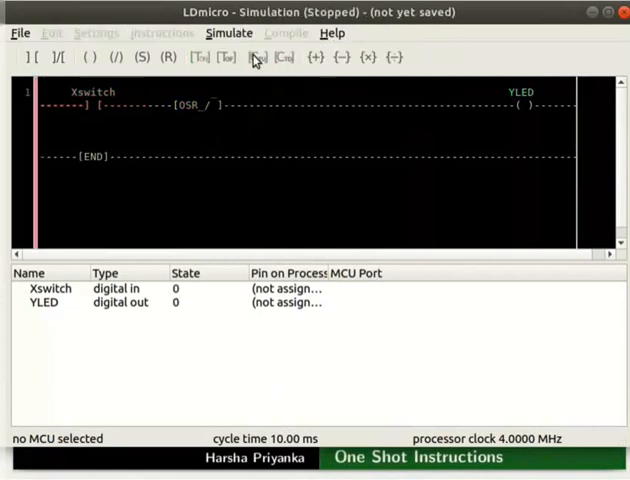
mouse_move(243, 46)
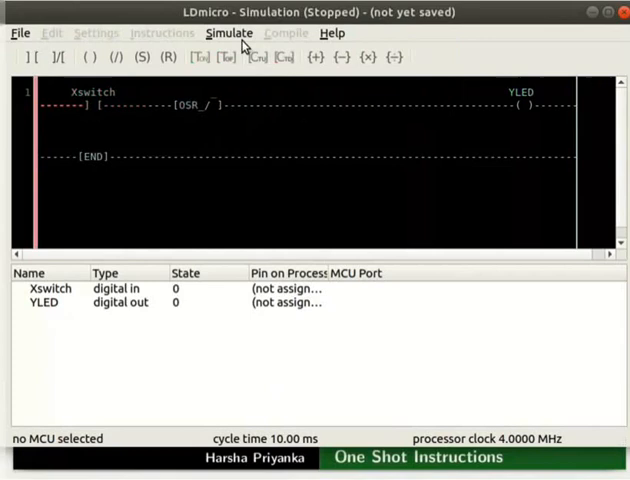
left_click(229, 33)
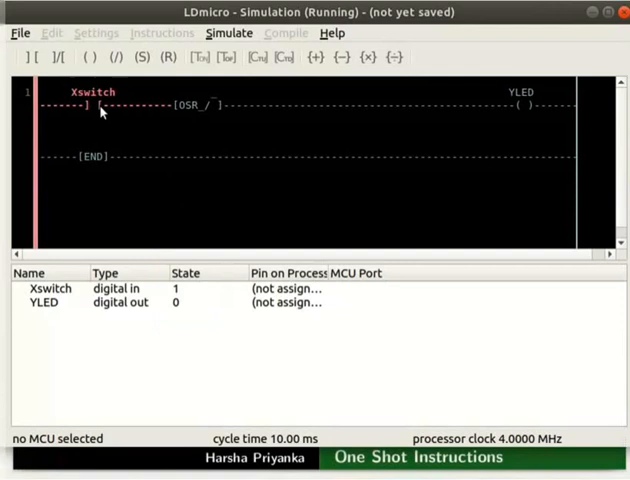
left_click(228, 33)
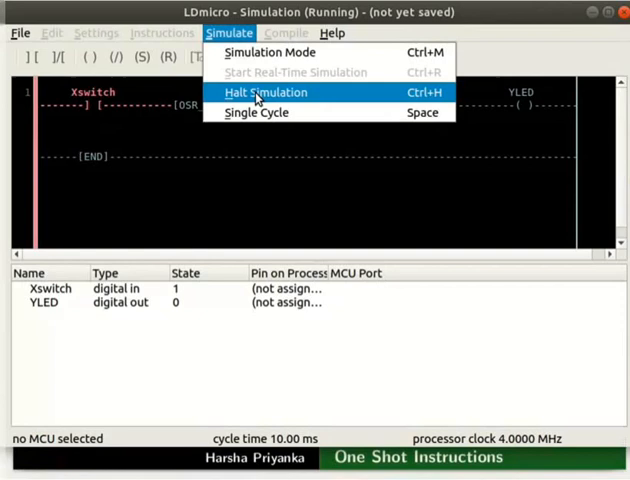
left_click(264, 92)
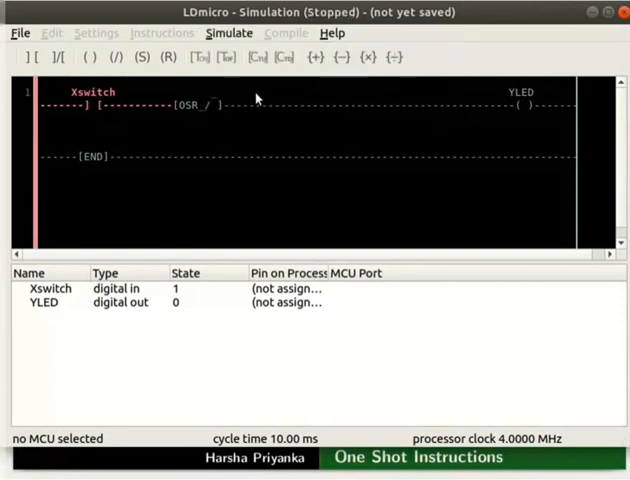
left_click(229, 33)
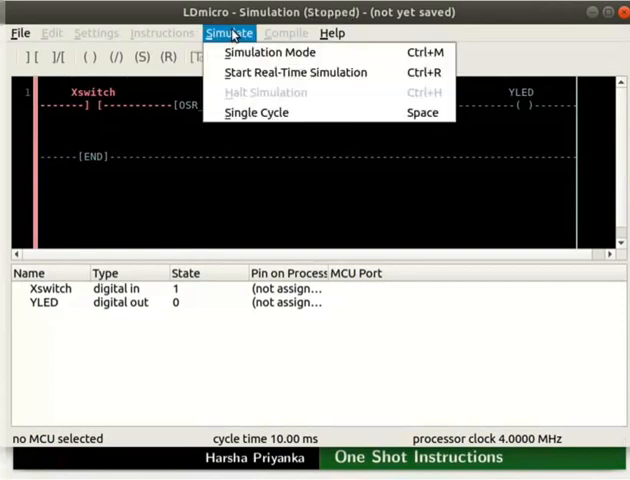
mouse_move(270, 52)
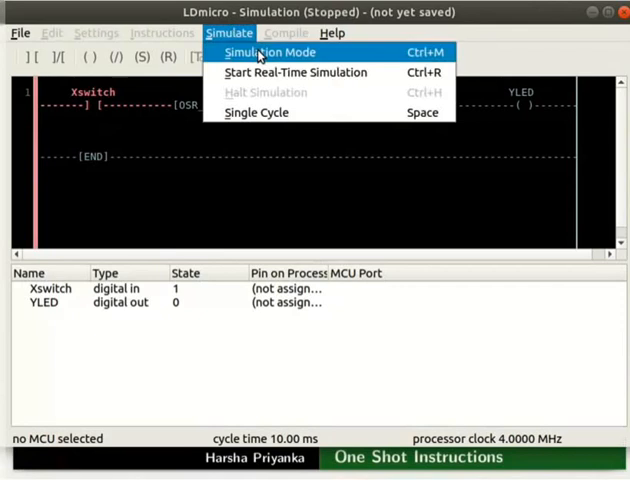
left_click(269, 52)
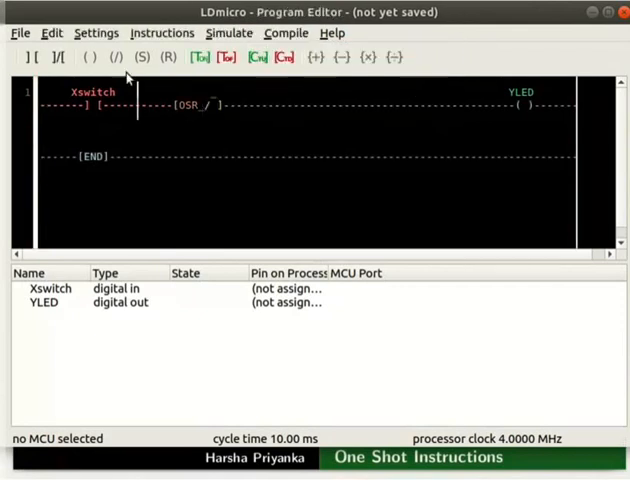
- Enter 3000 as Cycle Time (ms) in the MCU Parameters dialog
left_click(96, 32)
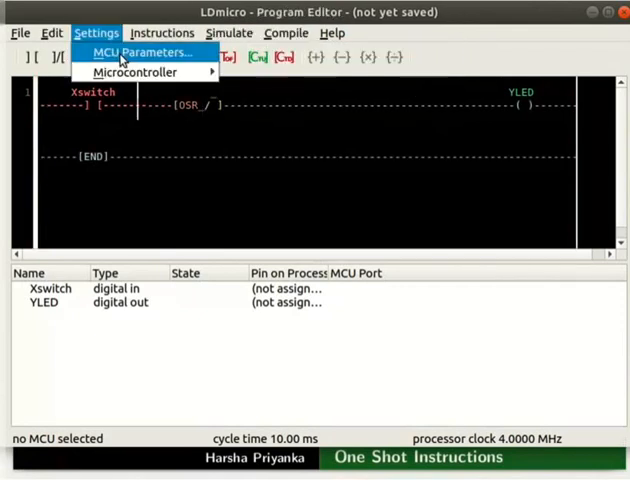
left_click(141, 51)
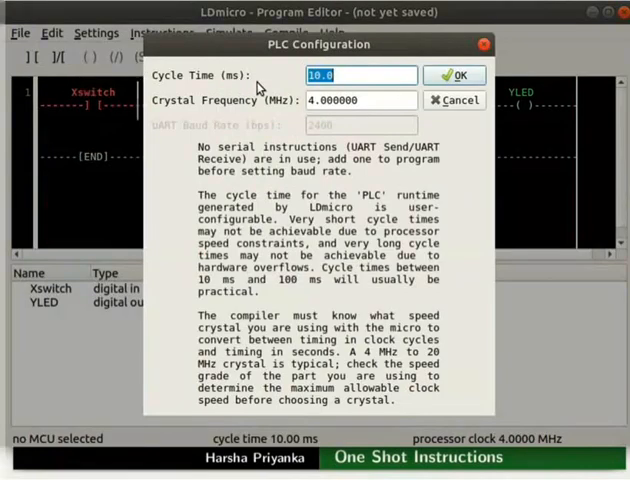
type("3000")
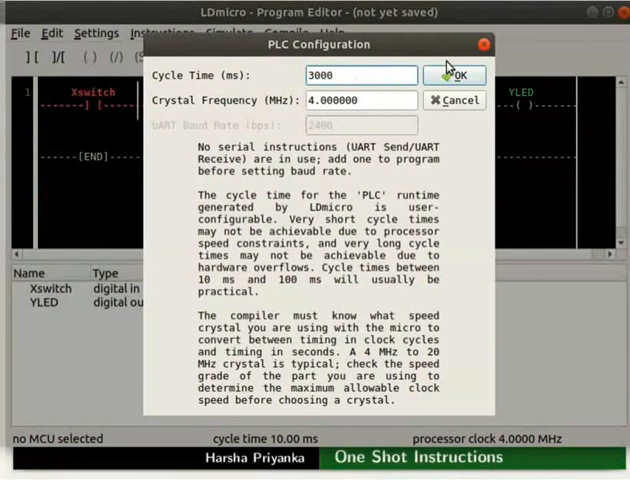
left_click(454, 74)
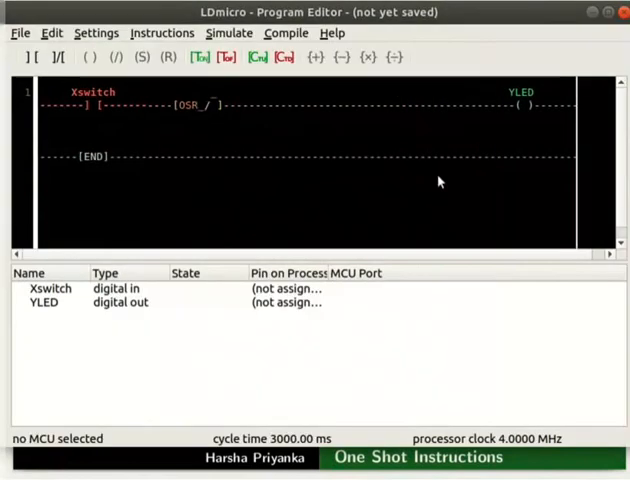
mouse_move(229, 33)
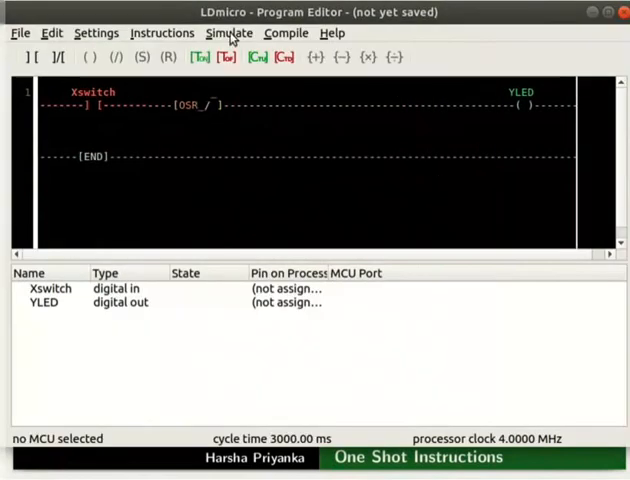
left_click(228, 33)
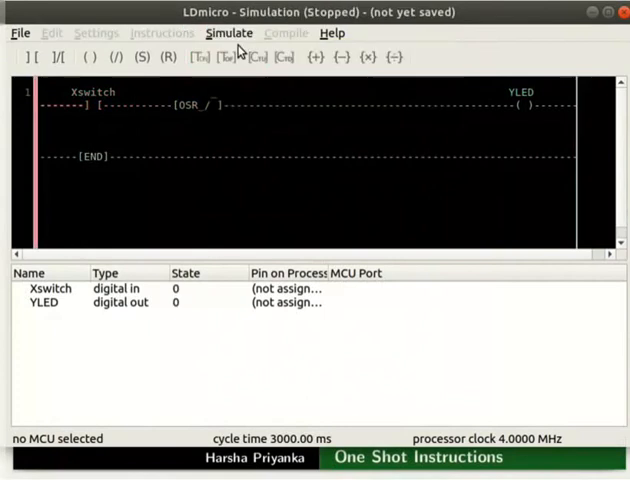
left_click(229, 33)
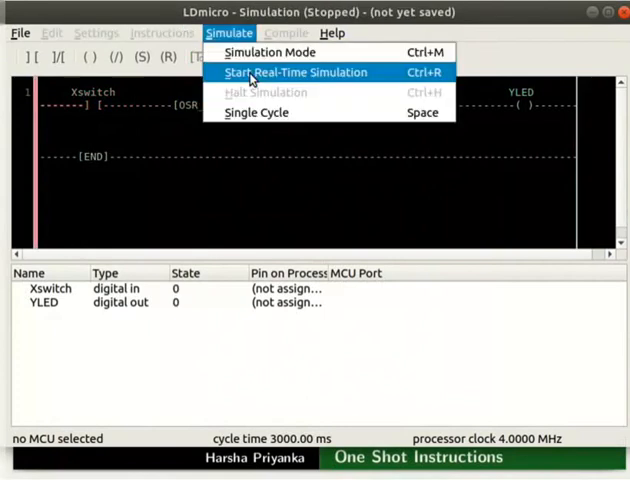
left_click(296, 72)
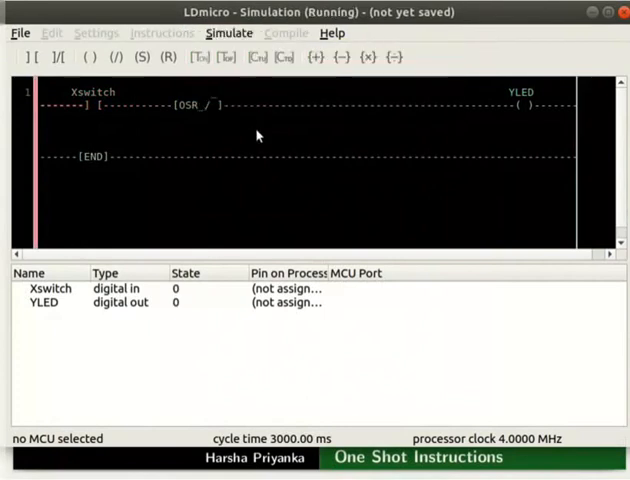
left_click(98, 106)
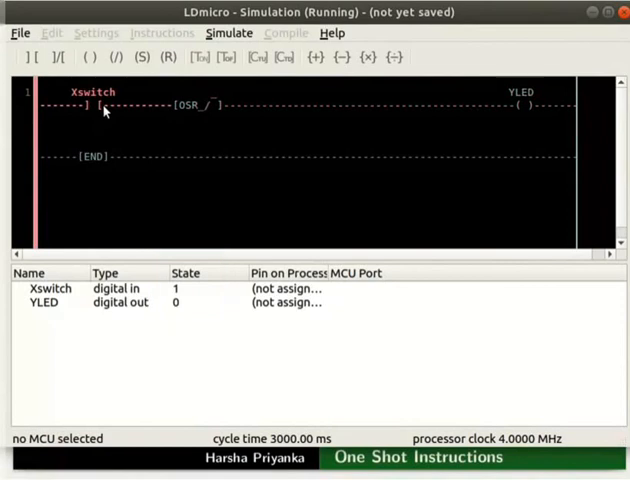
left_click(86, 105)
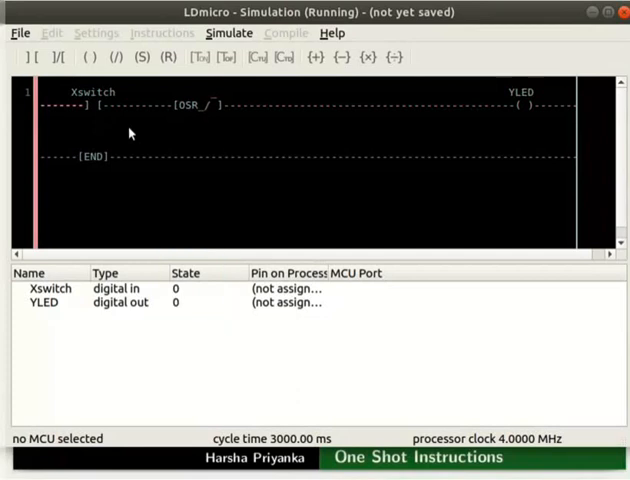
left_click(229, 33)
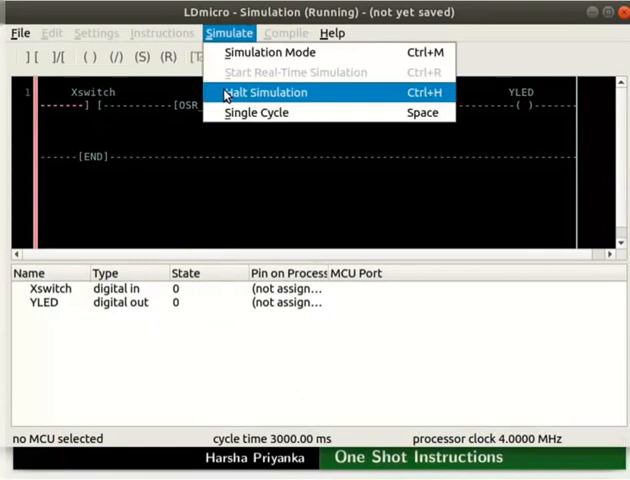
left_click(266, 92)
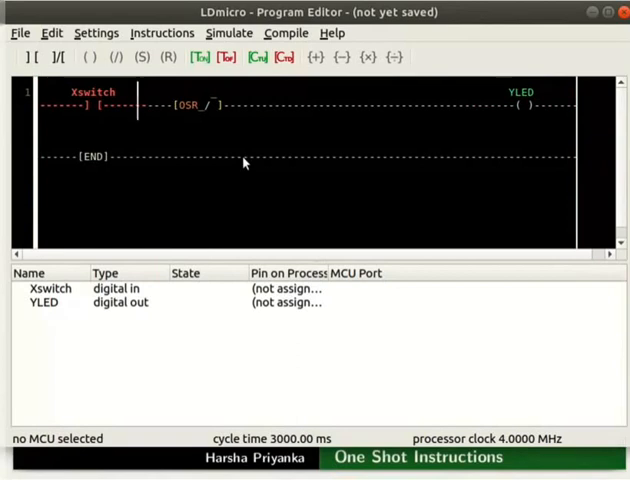
- Choose Atmel AVR ATmega16 40-PDIP from the Settings microcontroller list
left_click(96, 32)
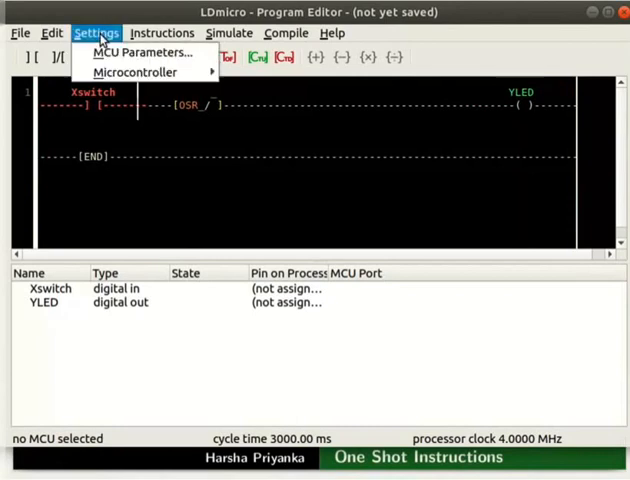
left_click(139, 72)
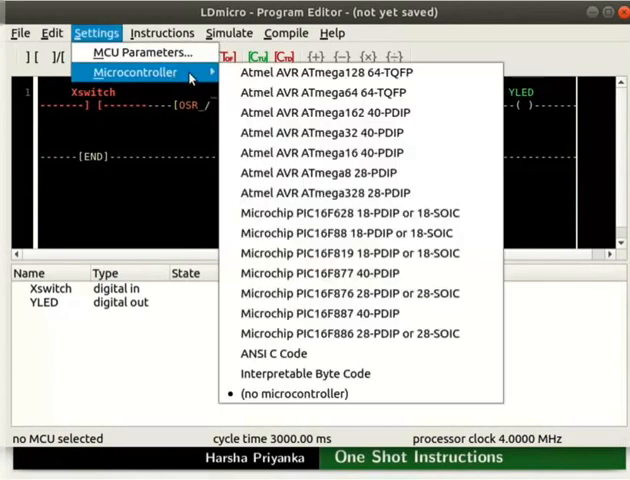
mouse_move(323, 152)
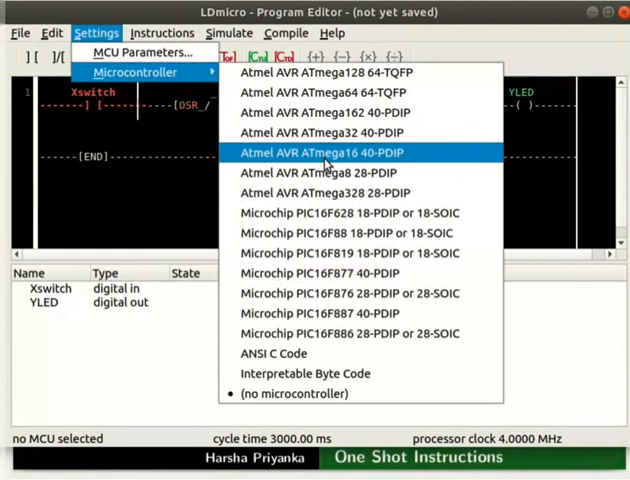
left_click(333, 152)
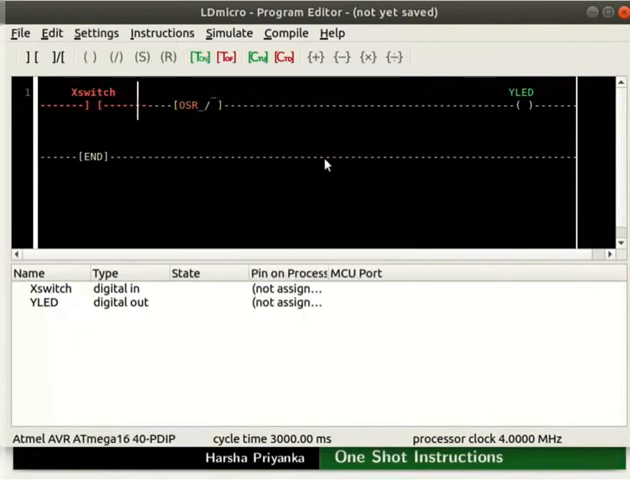
left_click(96, 33)
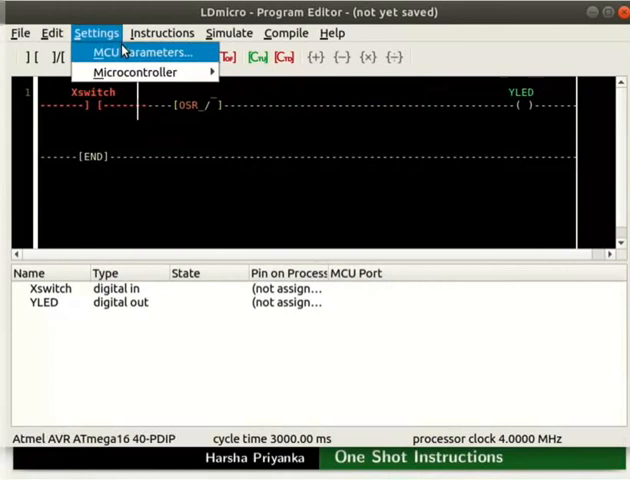
left_click(140, 52)
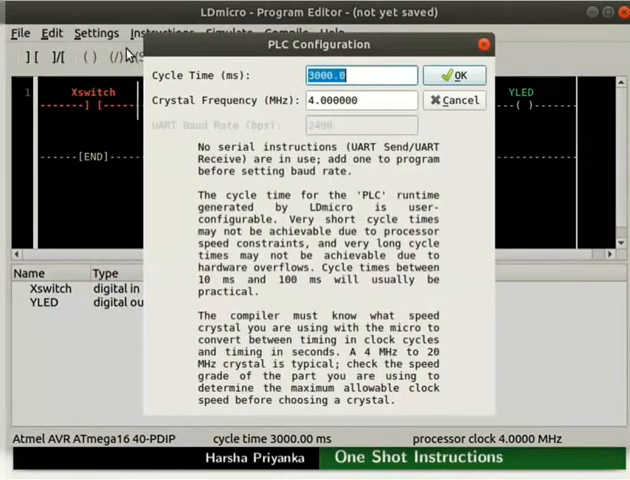
mouse_move(258, 118)
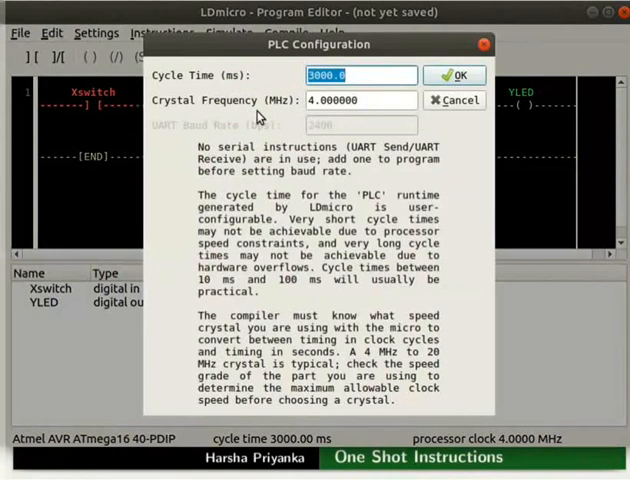
- Set the crystal to 16.000000 MHz, assign Xswitch to PC0 and YLED to PA0
type("16.000000")
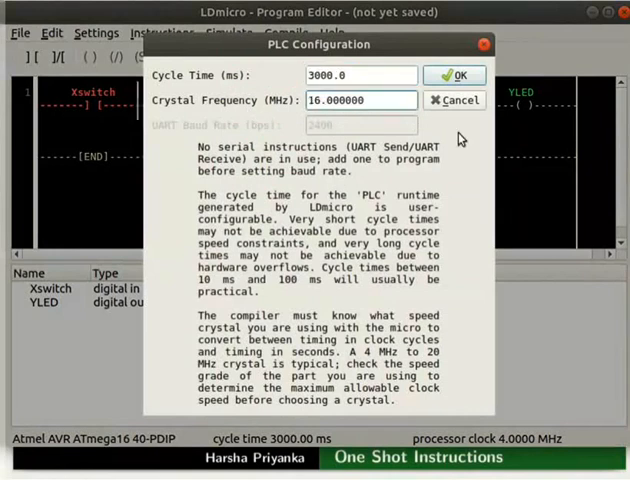
left_click(455, 75)
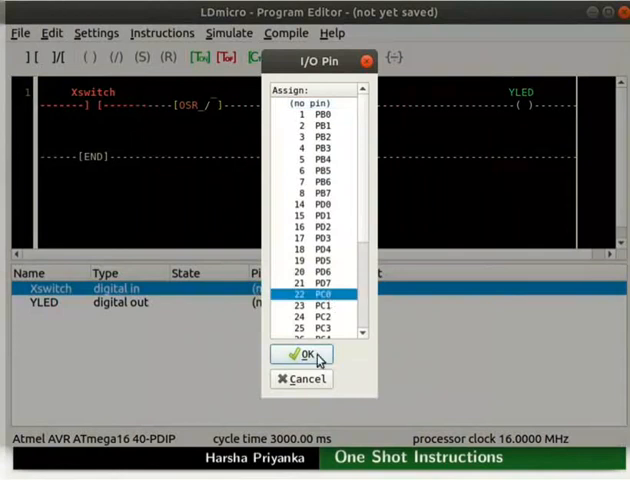
left_click(304, 356)
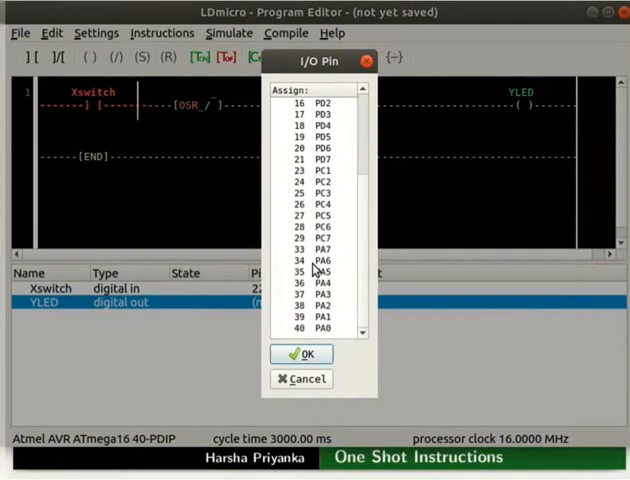
left_click(302, 354)
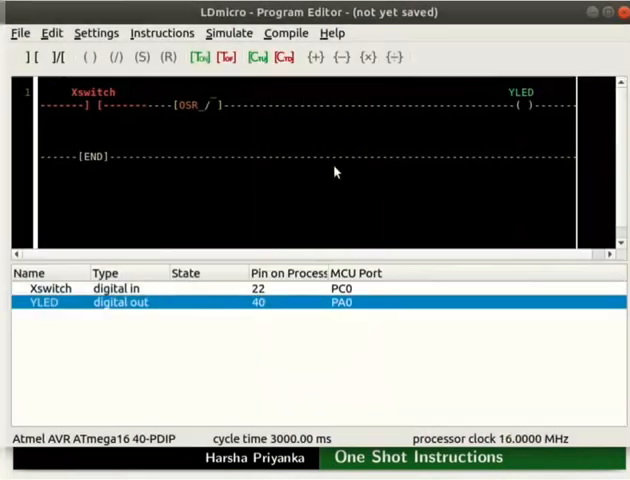
- Save the ladder program as osr.ld in the Desktop/LDmicro folder
left_click(285, 32)
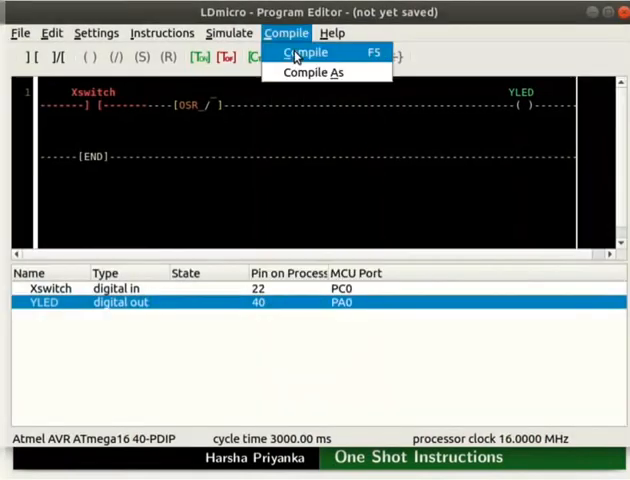
left_click(305, 52)
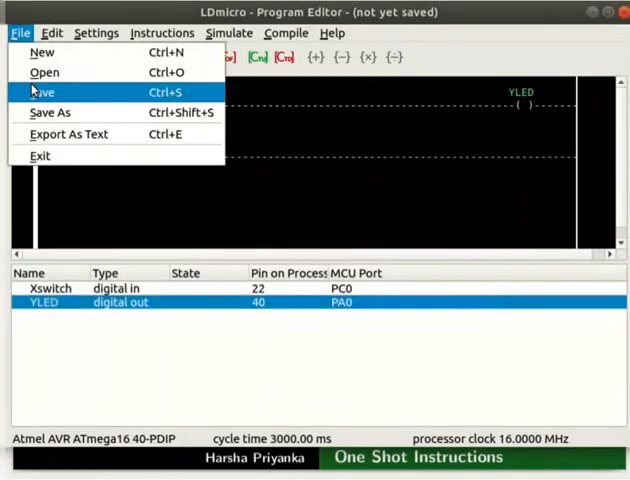
left_click(43, 91)
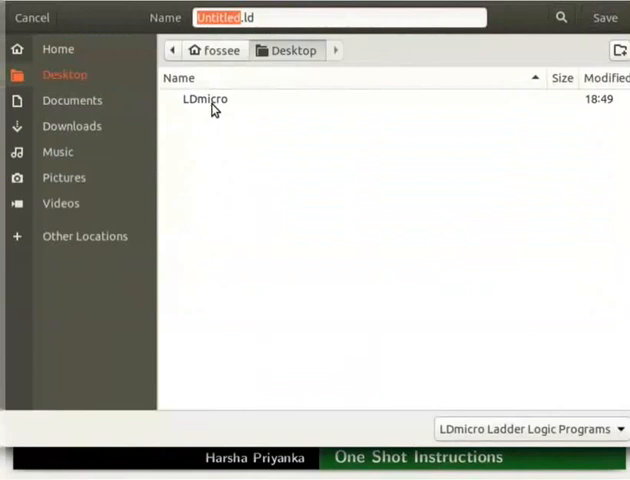
double_click(204, 99)
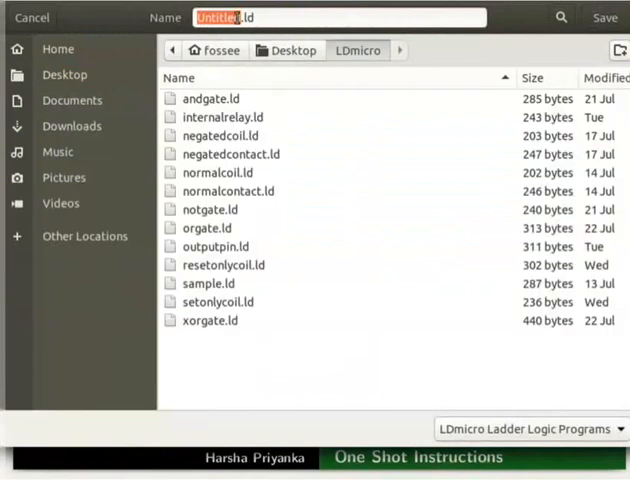
type("osr.ld")
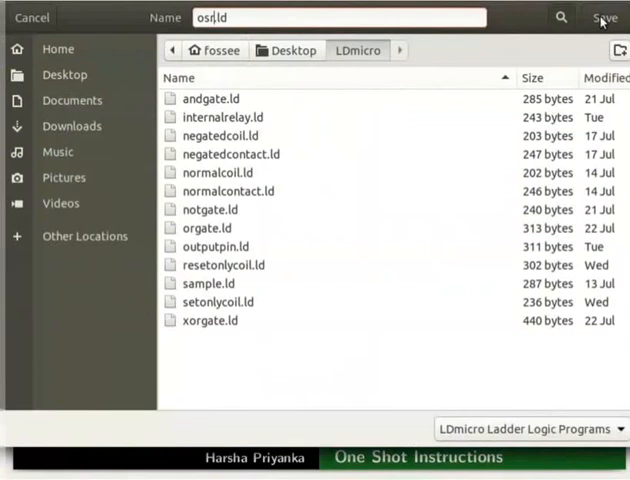
left_click(605, 17)
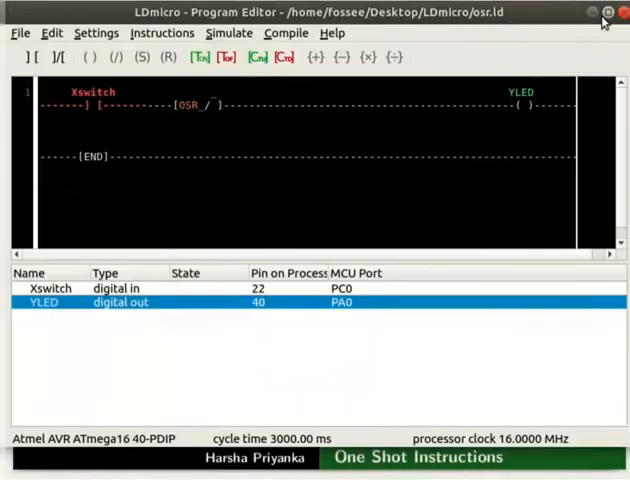
mouse_move(491, 161)
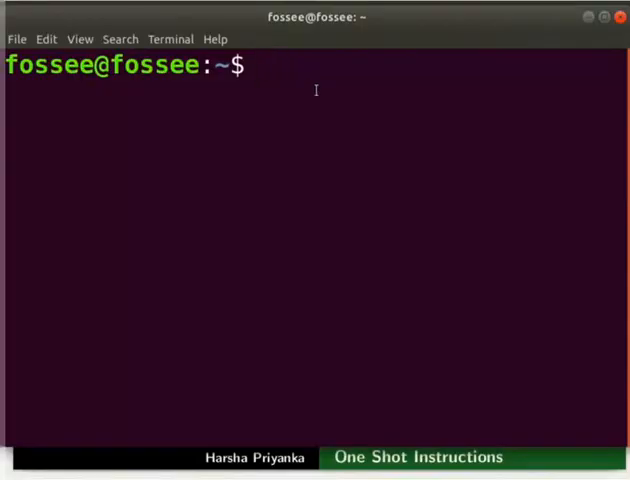
- Change into Desktop/LDmicro and run avrdude -c usbasp -p m16 -U flash:w:osr.hex
type("cd Desktop/LDmicro")
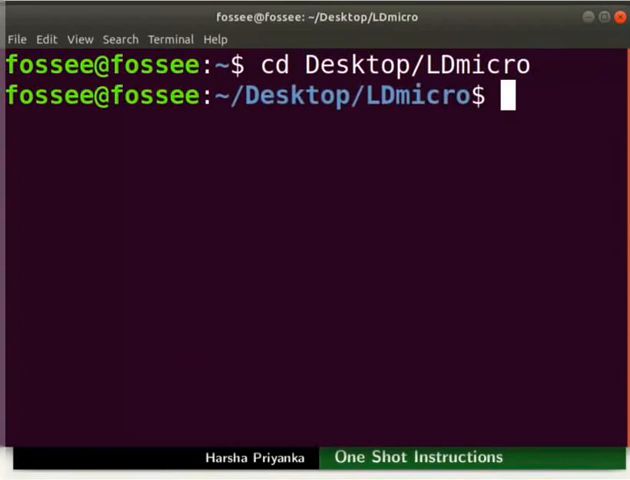
type("avrdude -c usbasp -p m16 -U flash:w:osr.hex")
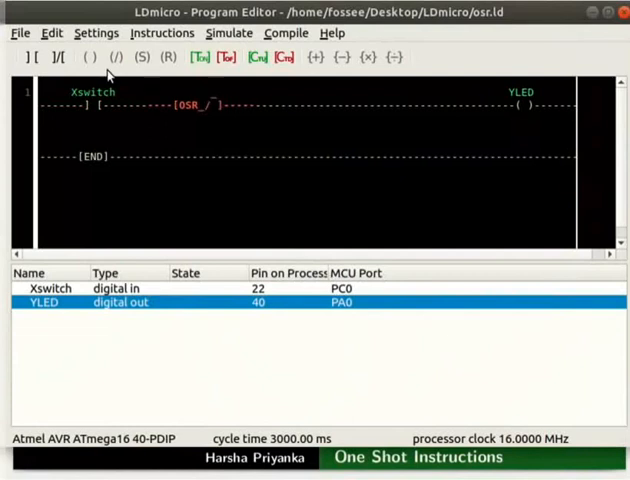
- Delete the OSR element and insert a one-shot falling element after Xswitch
left_click(50, 33)
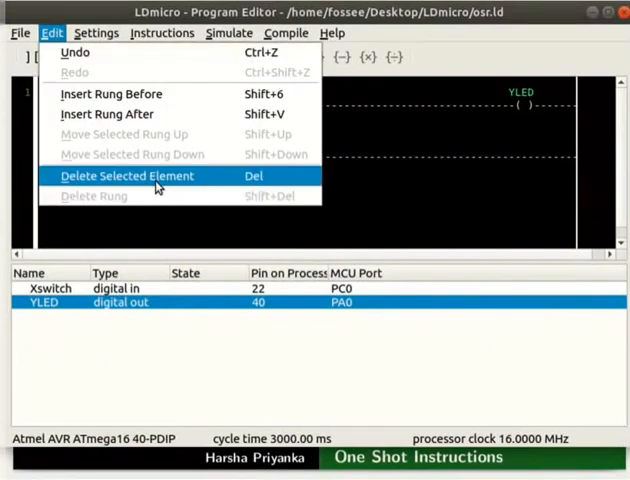
left_click(126, 175)
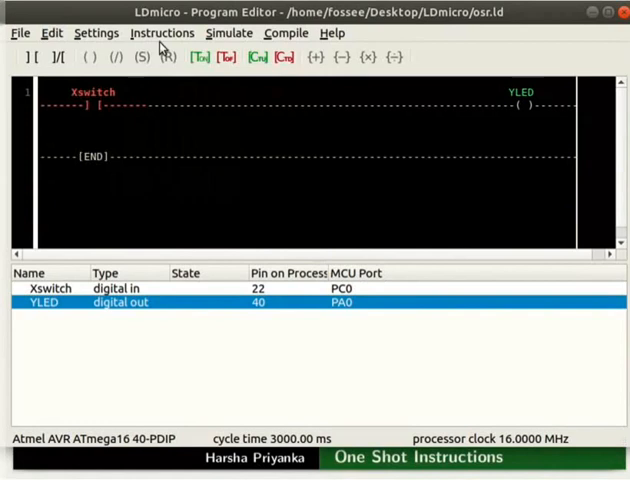
left_click(162, 33)
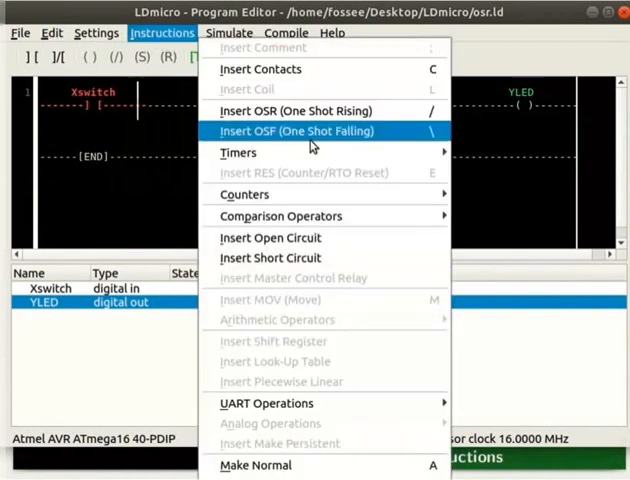
left_click(296, 131)
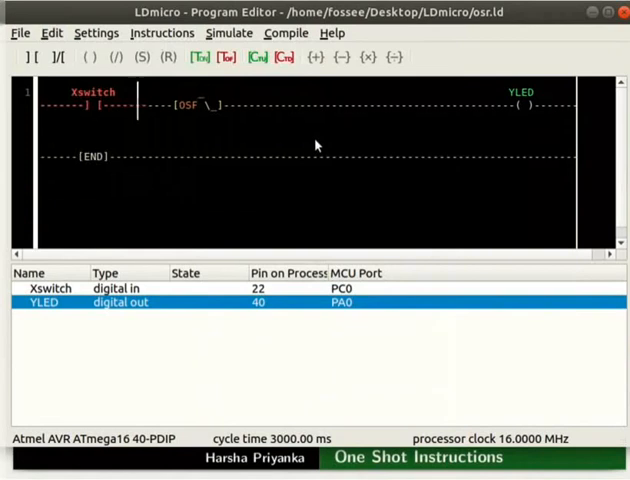
left_click(228, 33)
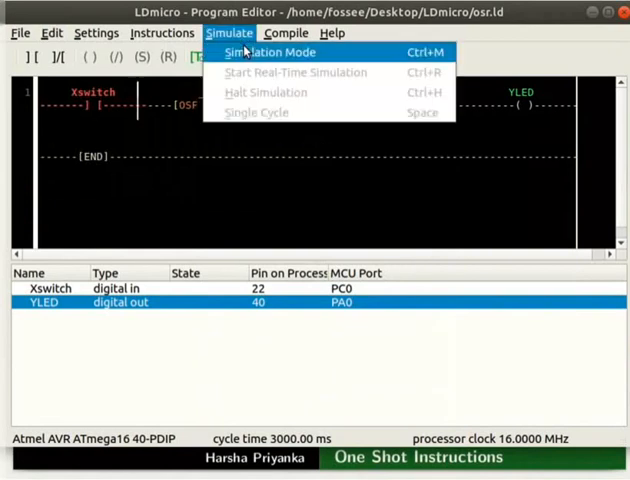
left_click(270, 51)
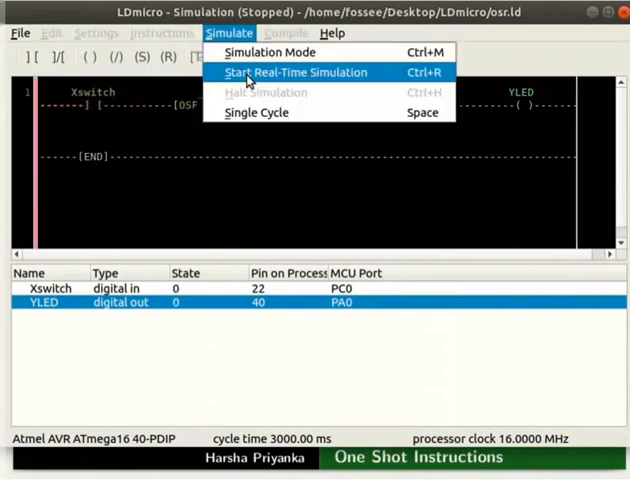
left_click(295, 72)
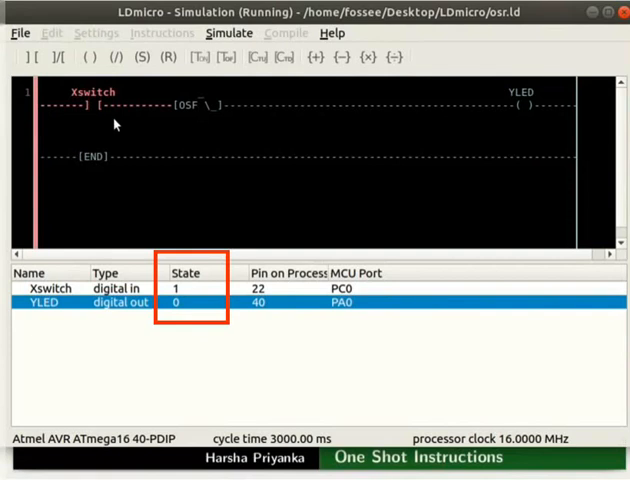
left_click(89, 104)
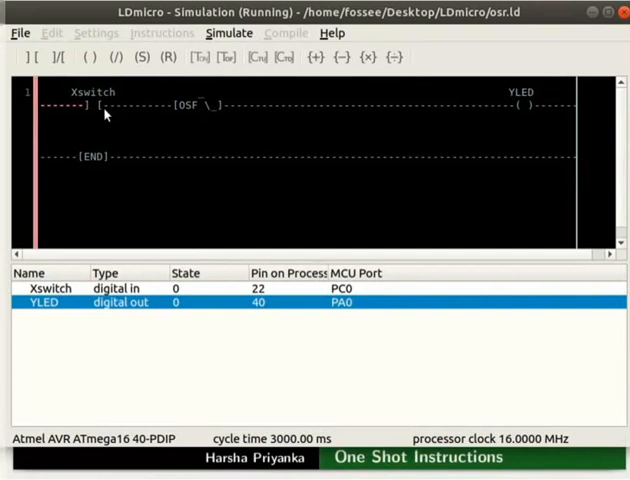
left_click(228, 33)
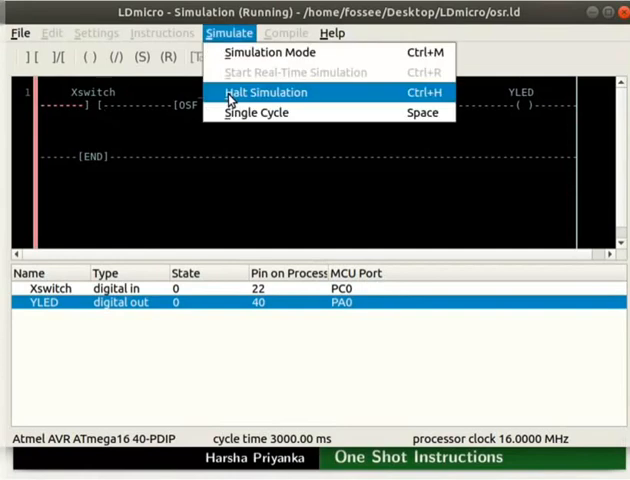
left_click(265, 92)
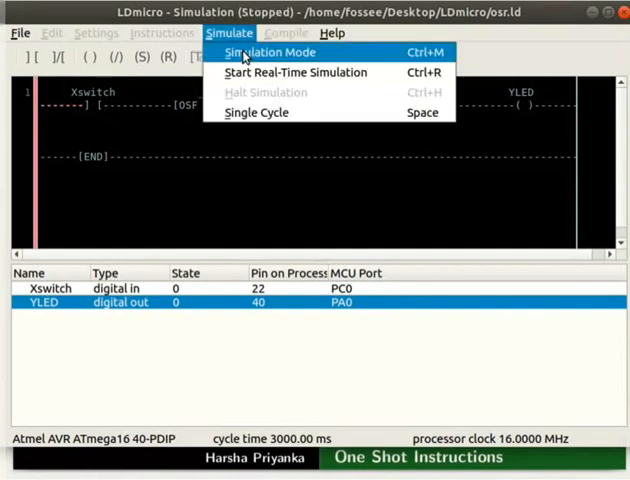
left_click(270, 51)
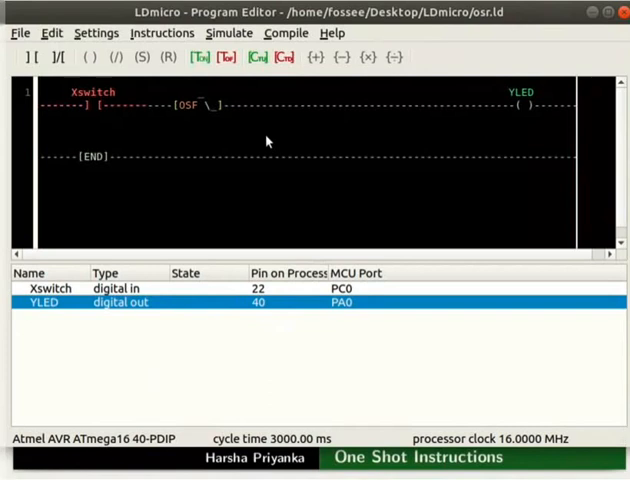
- Compile the ladder program to osf.hex in the LDmicro folder
left_click(285, 32)
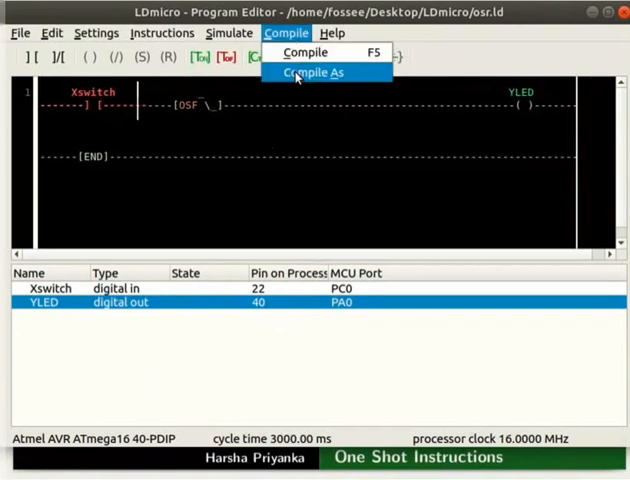
left_click(311, 72)
type("osf.hex")
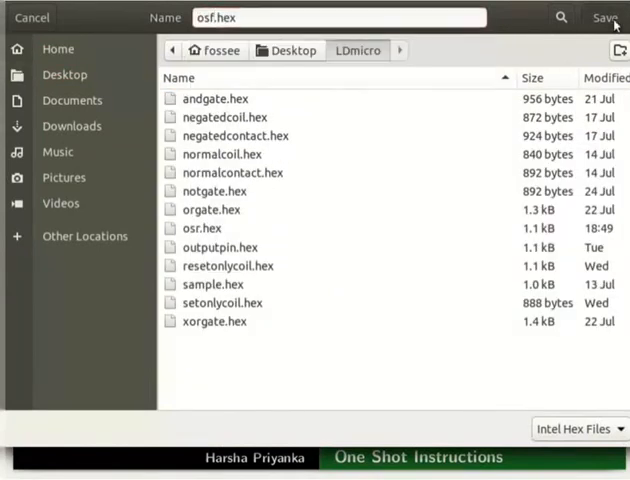
left_click(604, 17)
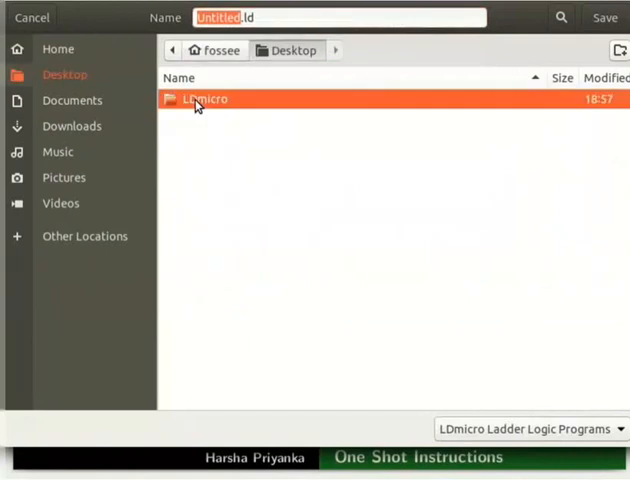
double_click(205, 98)
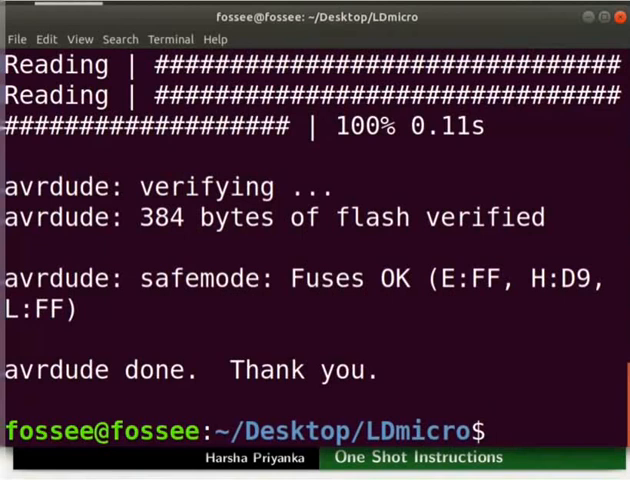
- Enter avrdude -c usbasp -p m16 -U flash:w:osf.hex to flash the ATmega16
type("avrdude -c usbasp -p m16 -U flash:w:osf.hex")
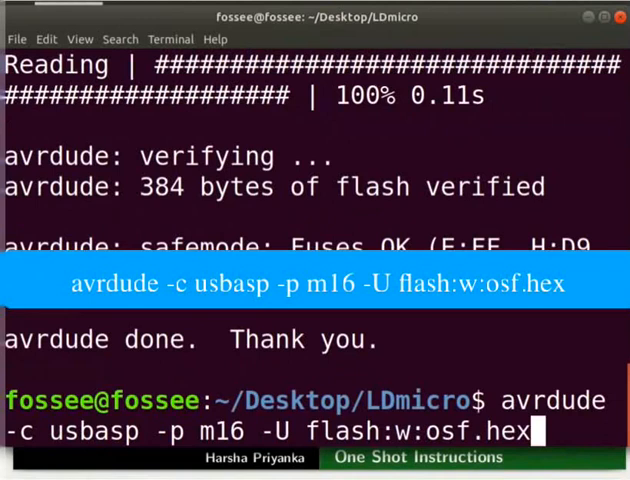